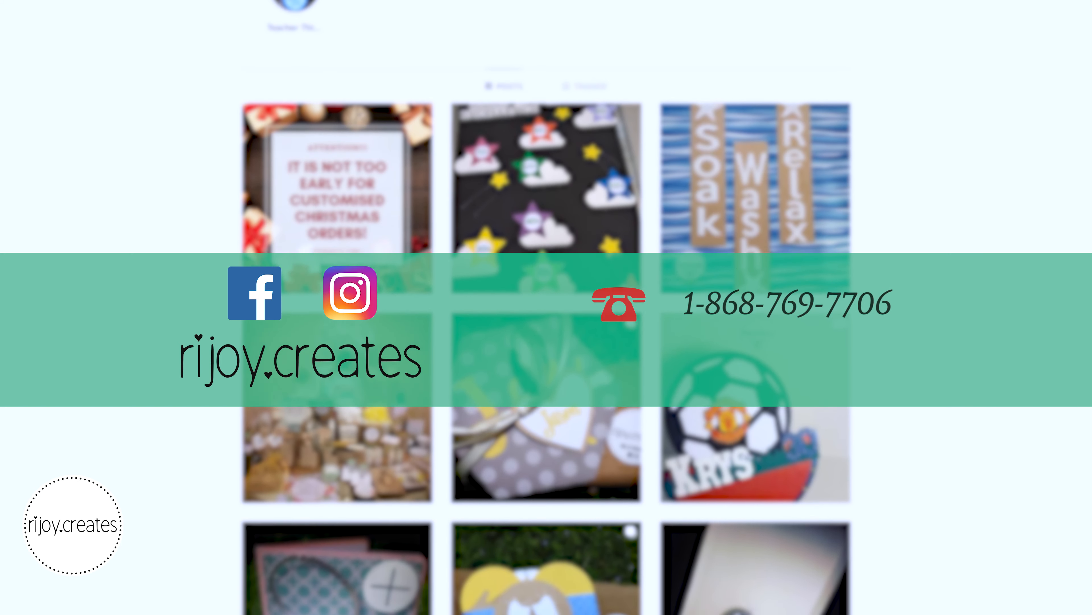
scroll("down", 3)
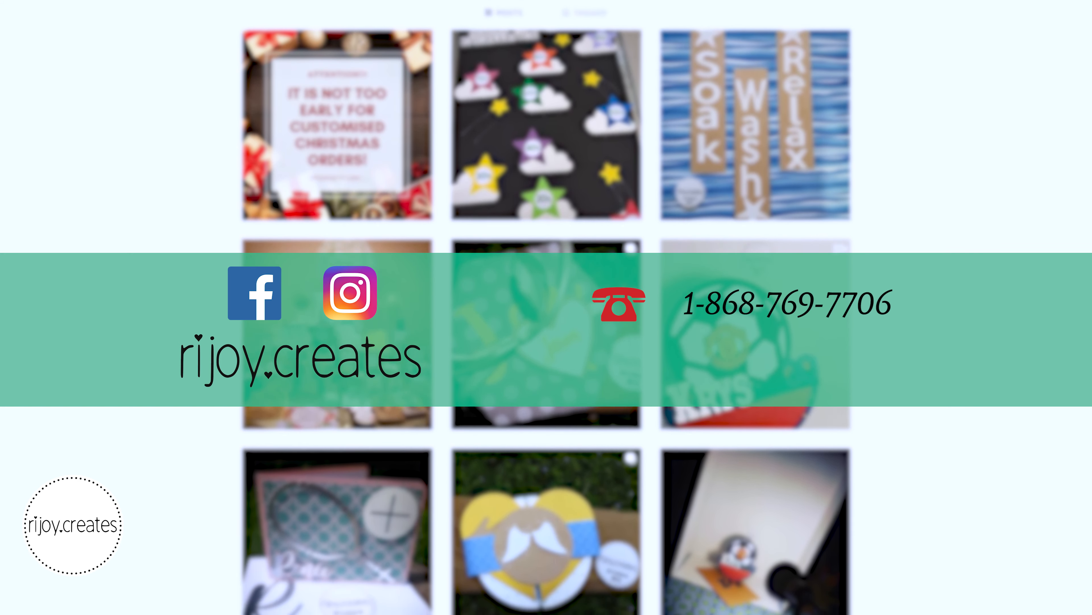